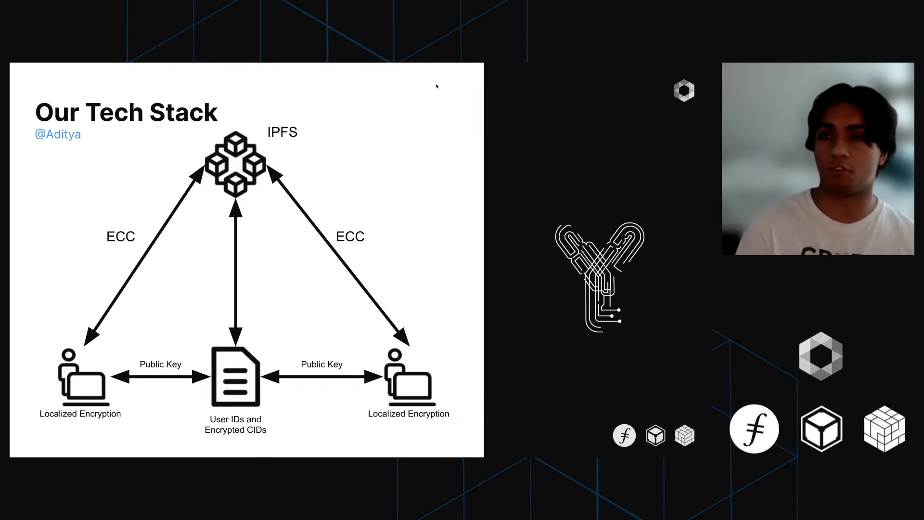
mouse_move(398, 109)
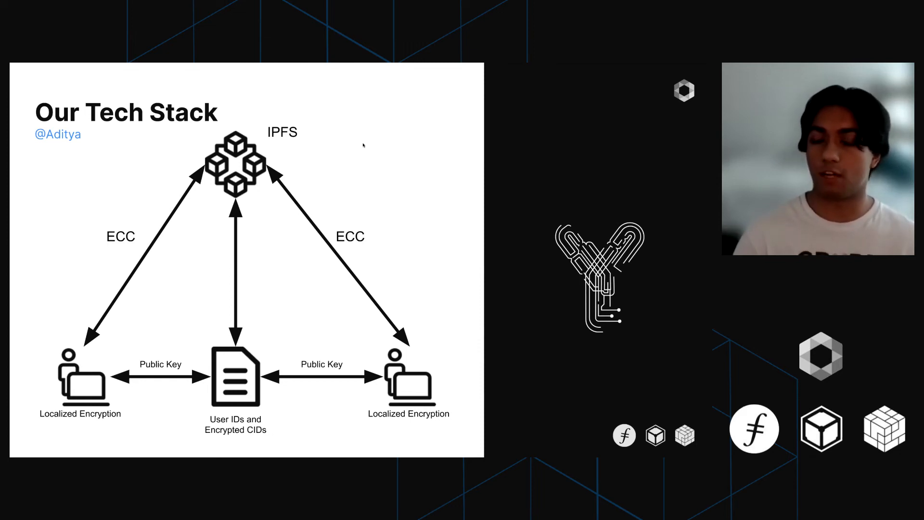
mouse_move(417, 142)
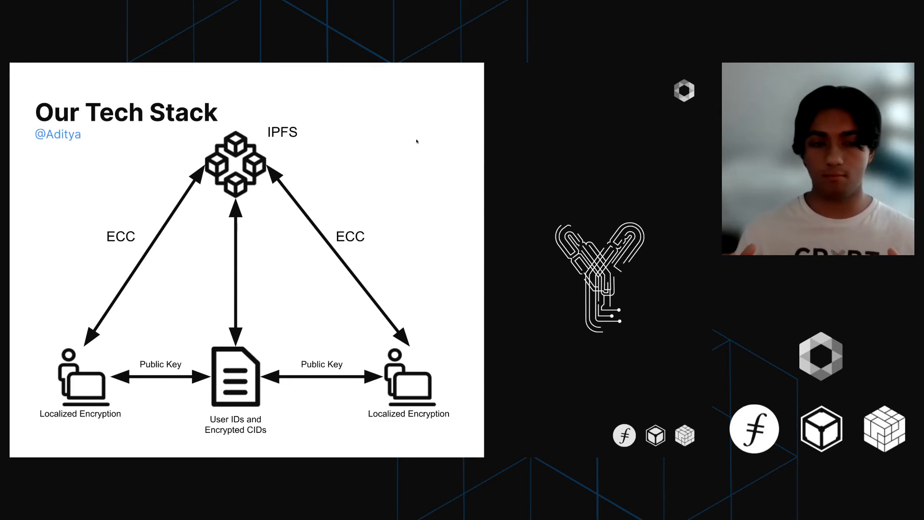